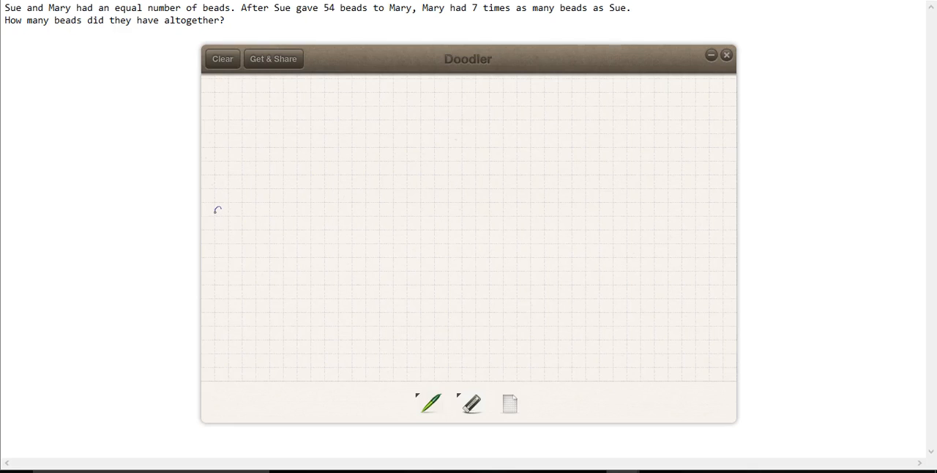
Step: Write row labels S and M and draw Sue's one-unit box beside S
{"action": "left_click_drag", "start_coordinate": [218, 210], "coordinate": [222, 222]}
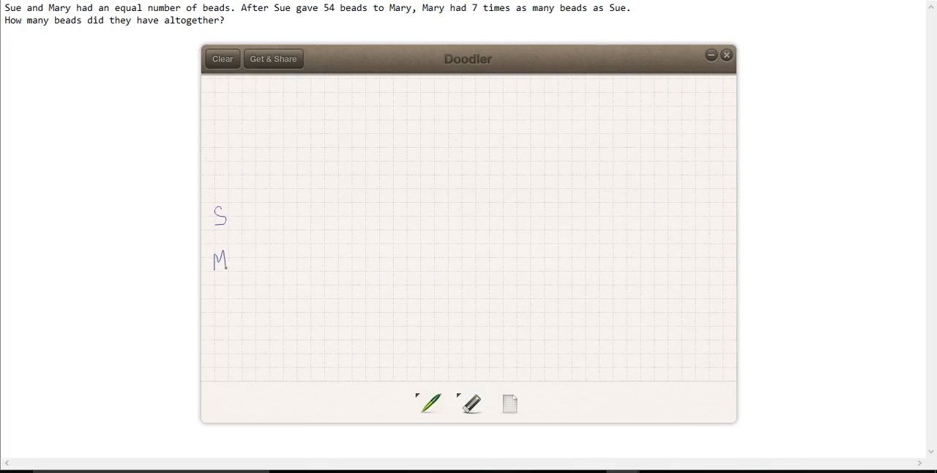
{"action": "left_click_drag", "start_coordinate": [243, 208], "coordinate": [244, 228]}
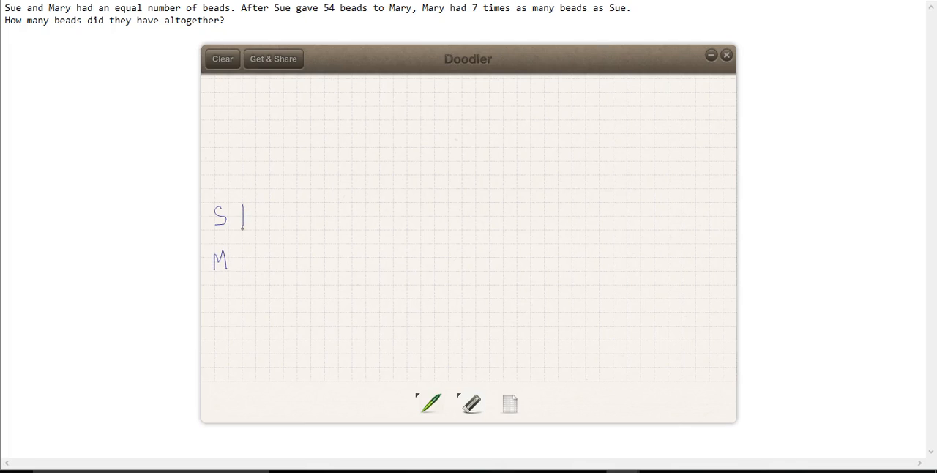
{"action": "left_click_drag", "start_coordinate": [244, 205], "coordinate": [272, 224]}
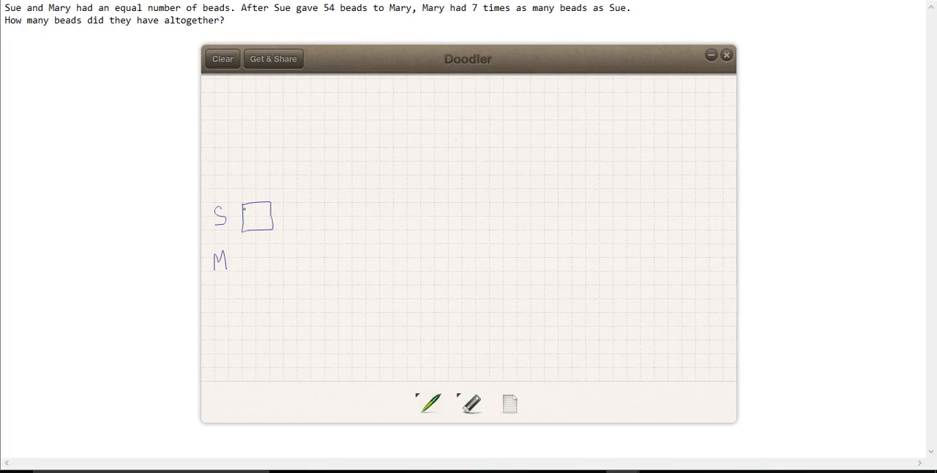
{"action": "left_click", "coordinate": [258, 227]}
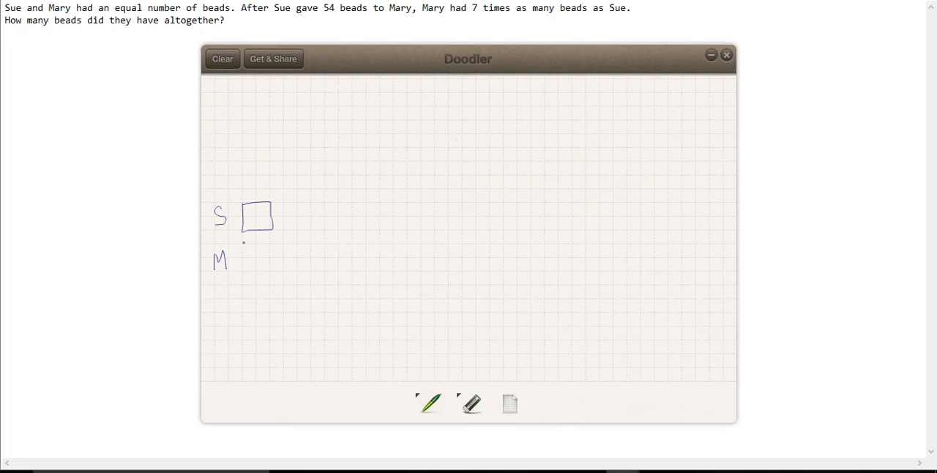
Step: Outline Mary's long rectangular bar beside the M label
{"action": "left_click_drag", "start_coordinate": [244, 247], "coordinate": [244, 268]}
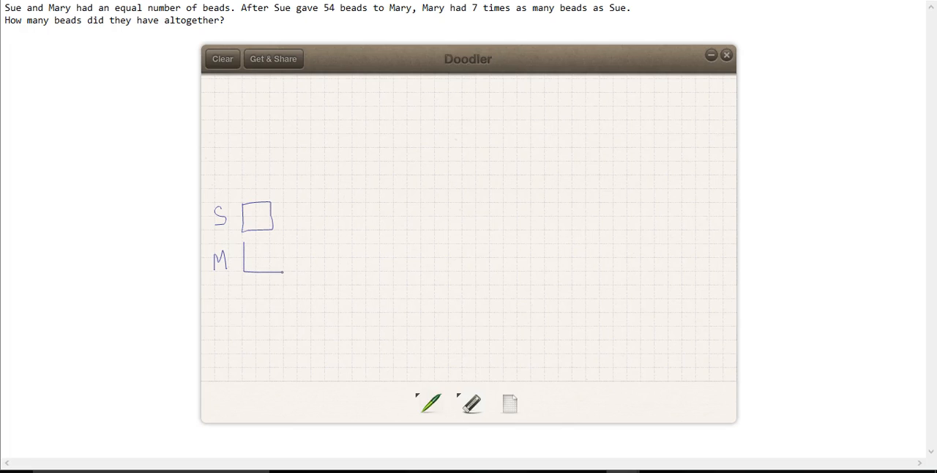
{"action": "left_click_drag", "start_coordinate": [274, 273], "coordinate": [329, 272]}
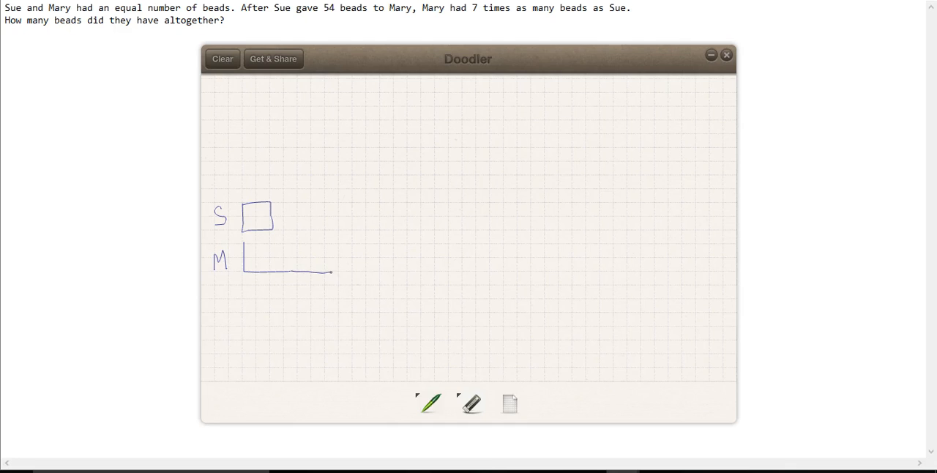
{"action": "left_click_drag", "start_coordinate": [329, 271], "coordinate": [403, 270]}
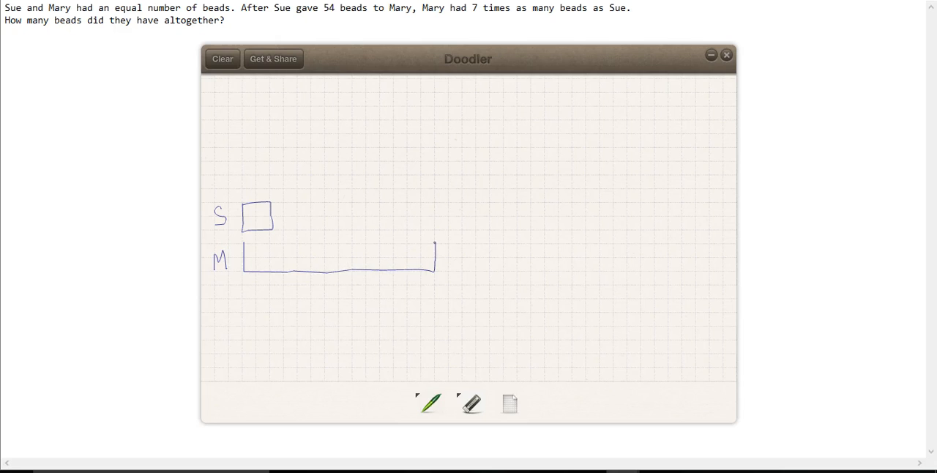
{"action": "left_click_drag", "start_coordinate": [335, 243], "coordinate": [433, 244]}
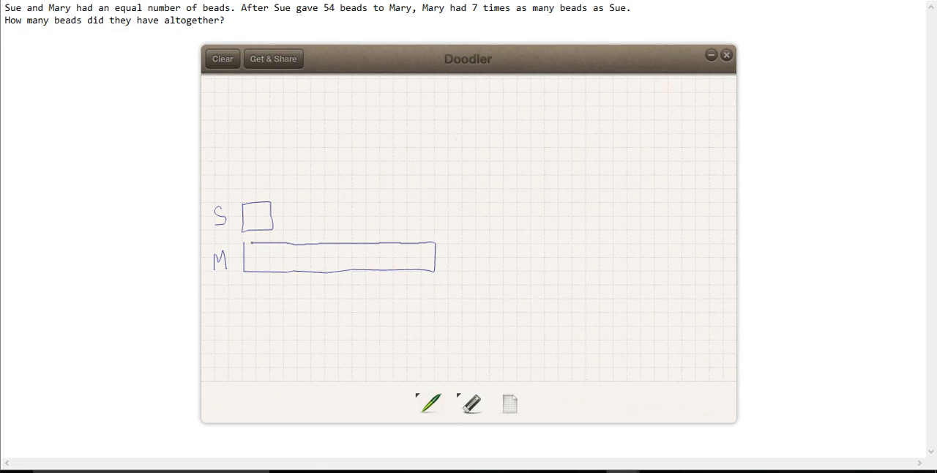
Step: Add vertical divider lines splitting Mary's bar into unit boxes
{"action": "left_click_drag", "start_coordinate": [269, 249], "coordinate": [268, 264]}
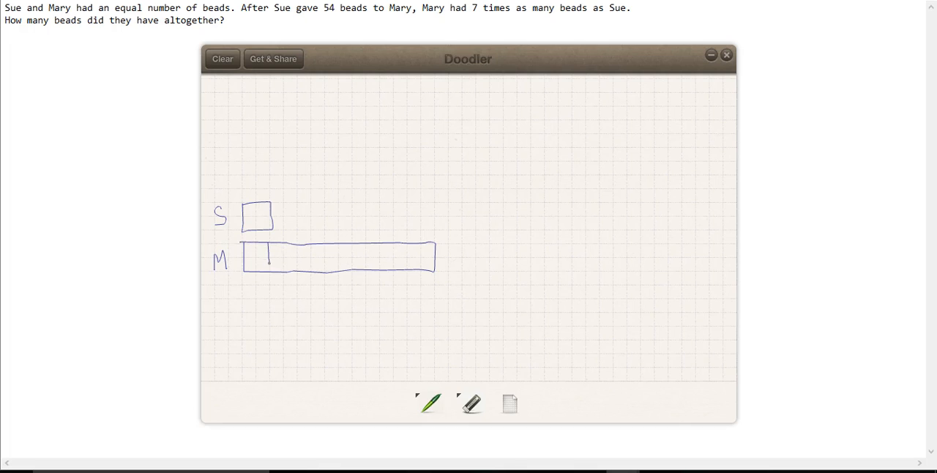
{"action": "left_click_drag", "start_coordinate": [296, 244], "coordinate": [296, 271]}
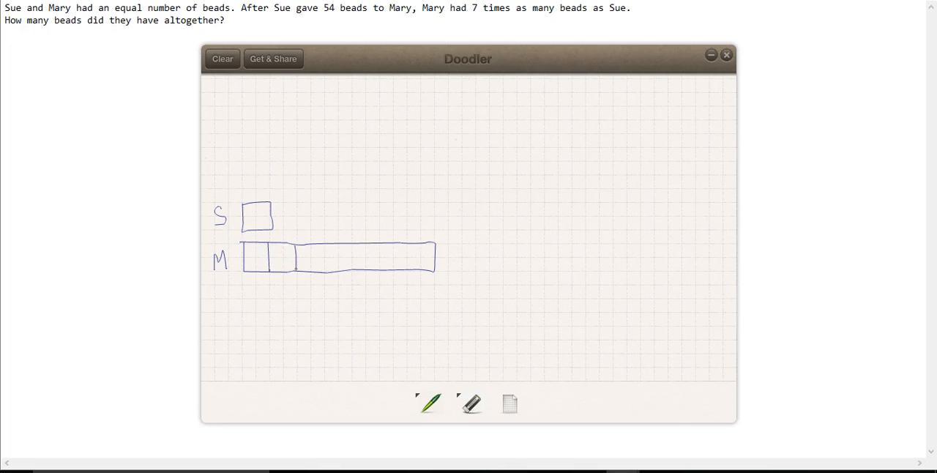
{"action": "left_click_drag", "start_coordinate": [322, 243], "coordinate": [322, 272]}
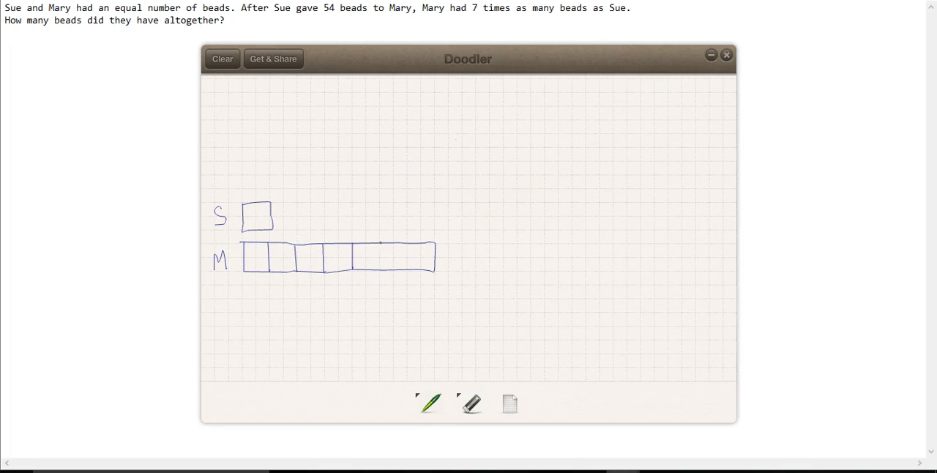
{"action": "left_click_drag", "start_coordinate": [381, 245], "coordinate": [380, 275]}
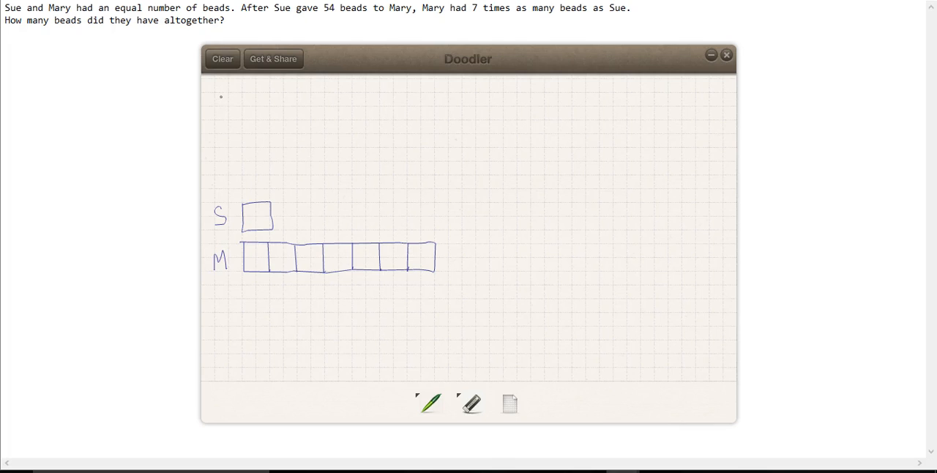
Step: Write upper S and M labels and outline Sue's before bar
{"action": "left_click_drag", "start_coordinate": [214, 110], "coordinate": [224, 102]}
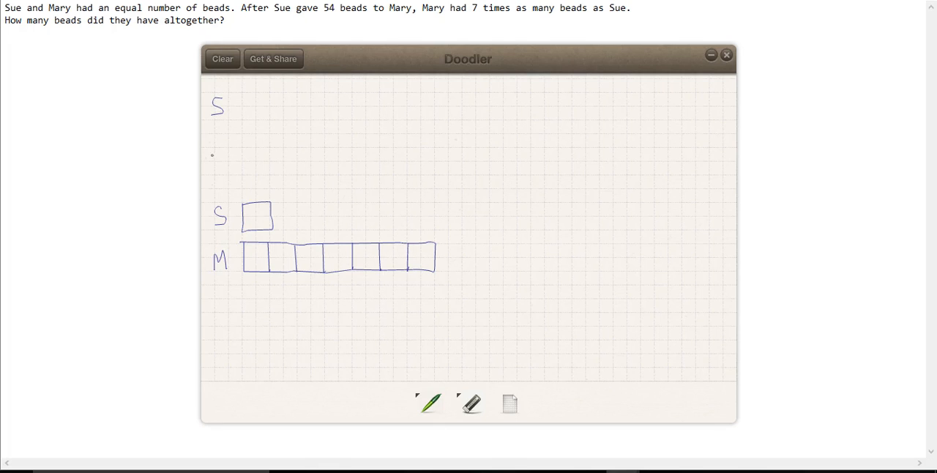
{"action": "left_click_drag", "start_coordinate": [211, 143], "coordinate": [223, 156]}
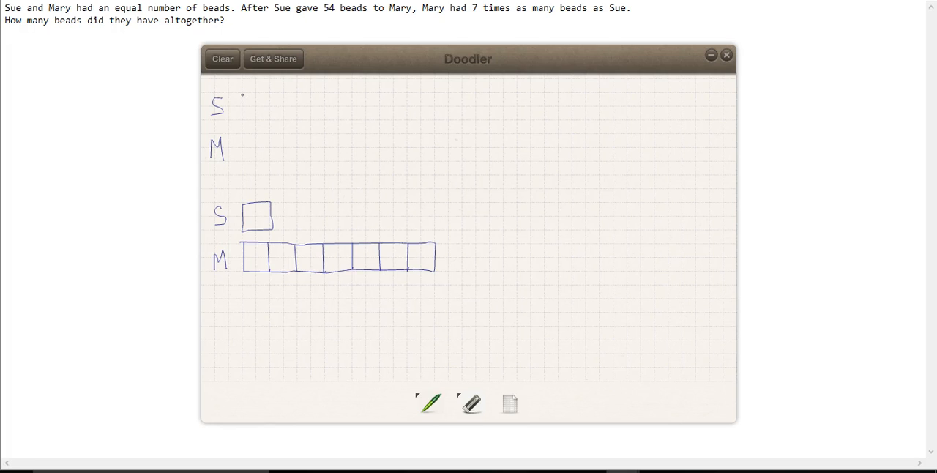
{"action": "left_click_drag", "start_coordinate": [244, 92], "coordinate": [269, 119]}
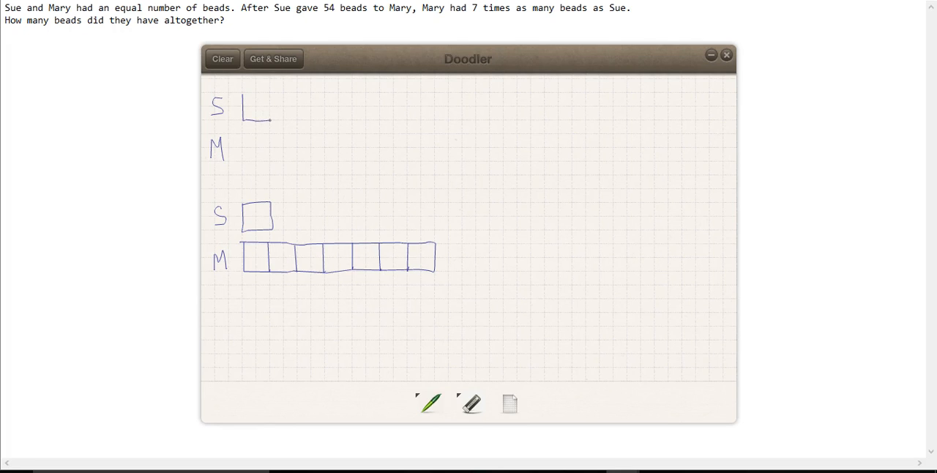
{"action": "left_click_drag", "start_coordinate": [256, 117], "coordinate": [336, 119]}
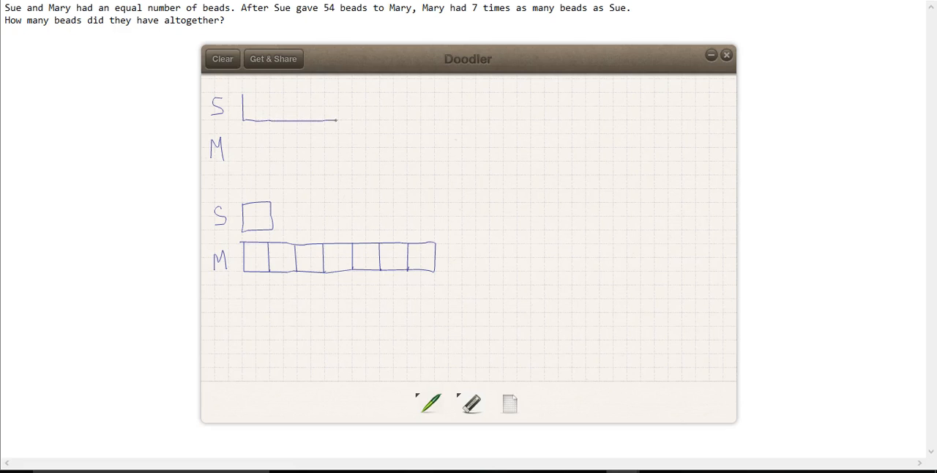
{"action": "left_click_drag", "start_coordinate": [285, 96], "coordinate": [351, 122]}
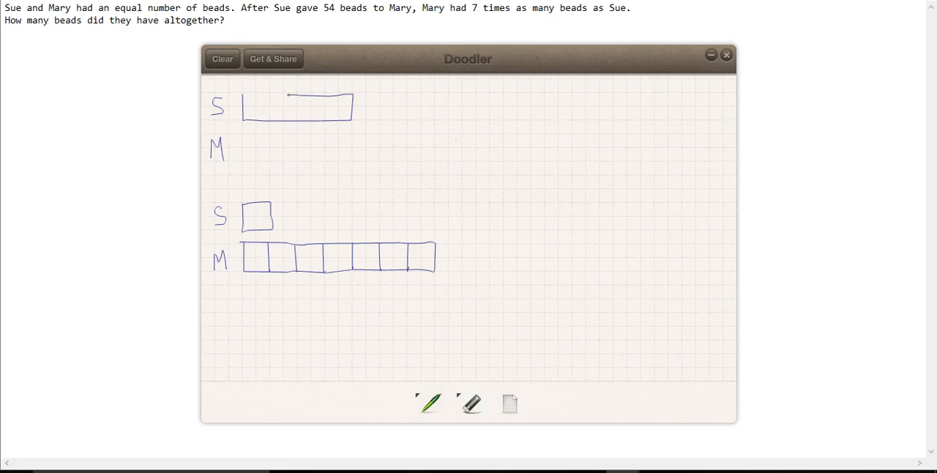
Step: Divide Sue's before bar and draw Mary's equal bar, both in four units
{"action": "left_click_drag", "start_coordinate": [272, 93], "coordinate": [273, 118]}
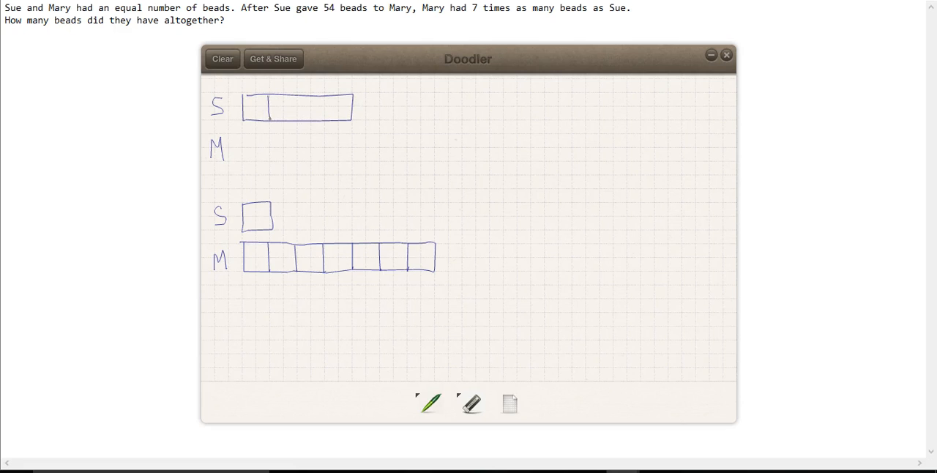
{"action": "left_click_drag", "start_coordinate": [273, 95], "coordinate": [272, 122]}
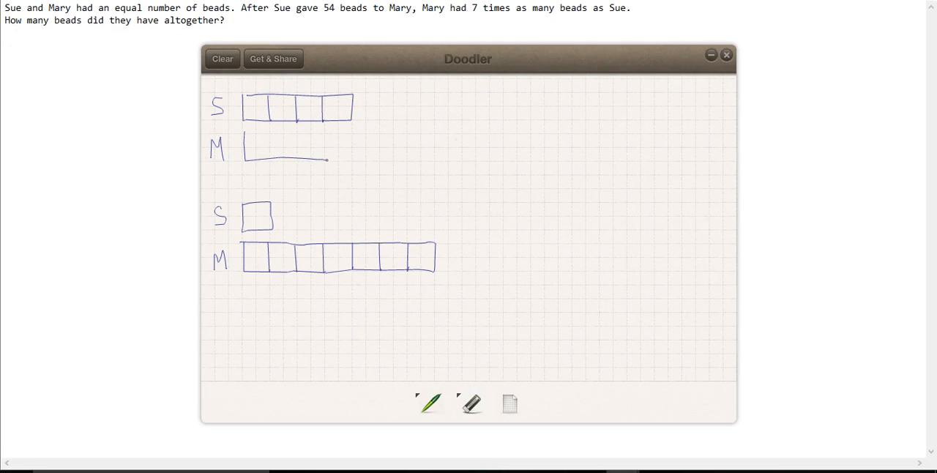
{"action": "left_click_drag", "start_coordinate": [299, 132], "coordinate": [352, 160]}
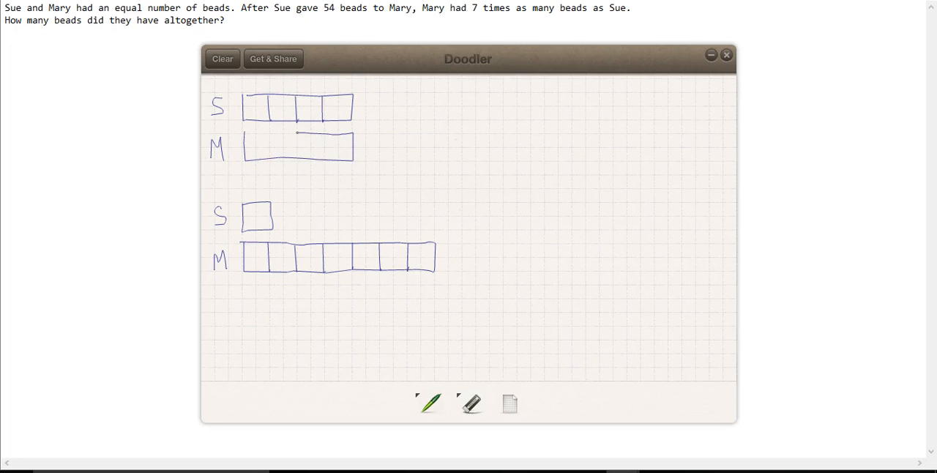
{"action": "left_click_drag", "start_coordinate": [273, 134], "coordinate": [272, 157]}
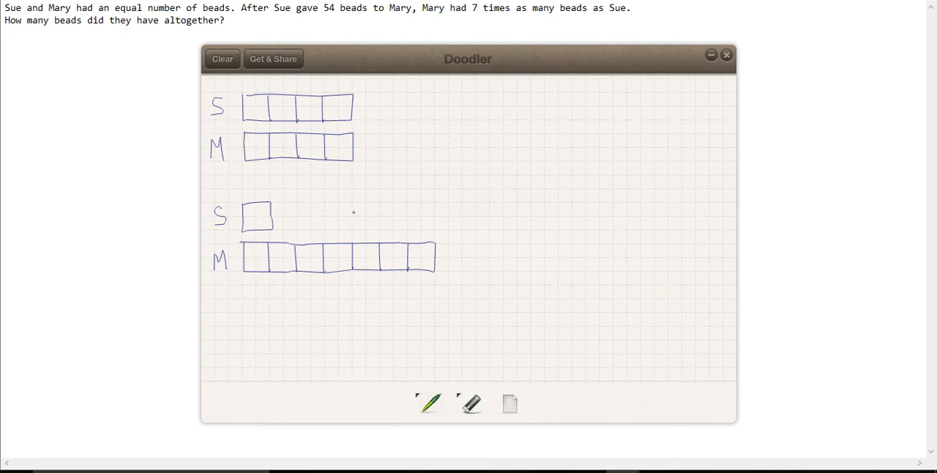
Step: Draw a curved transfer arrow, a double arrow over Mary's last three units, and arrows flanking 54
{"action": "left_click_drag", "start_coordinate": [354, 213], "coordinate": [399, 219]}
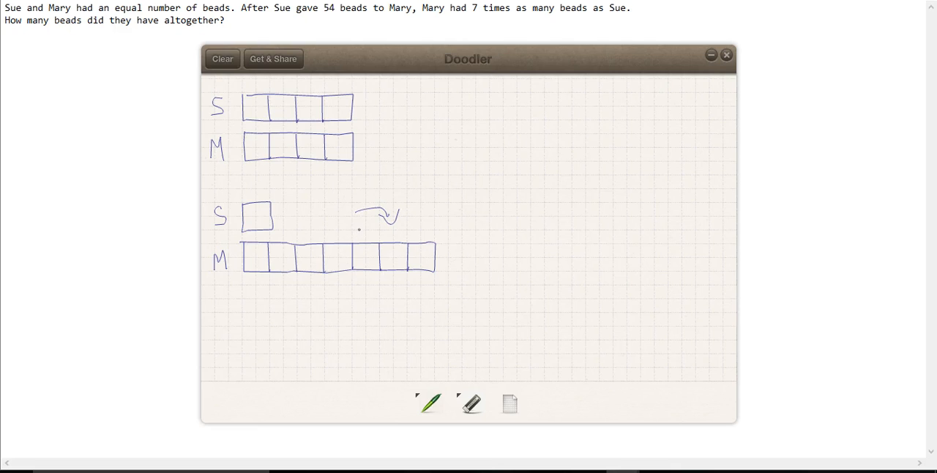
{"action": "left_click_drag", "start_coordinate": [405, 235], "coordinate": [353, 236]}
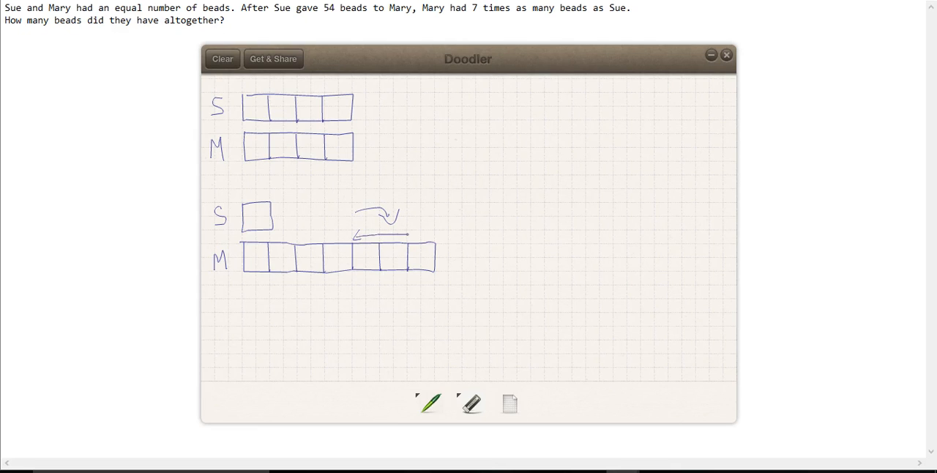
{"action": "left_click_drag", "start_coordinate": [380, 234], "coordinate": [435, 231]}
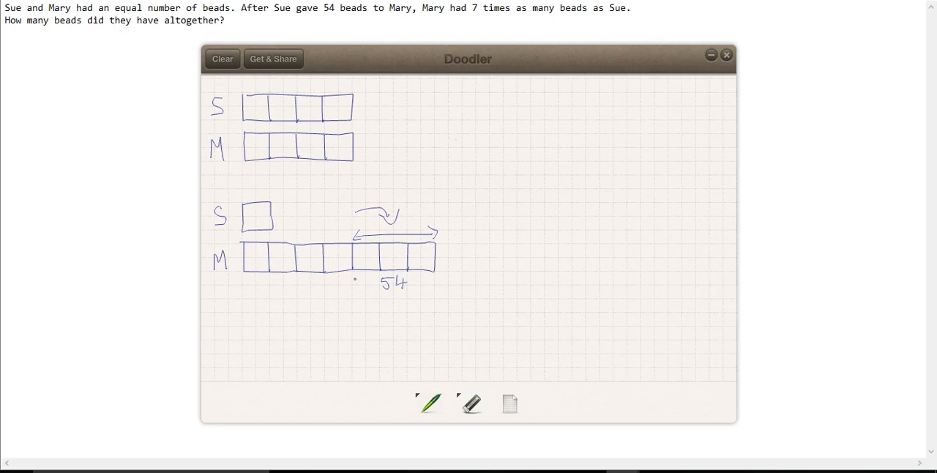
{"action": "left_click_drag", "start_coordinate": [370, 284], "coordinate": [352, 284]}
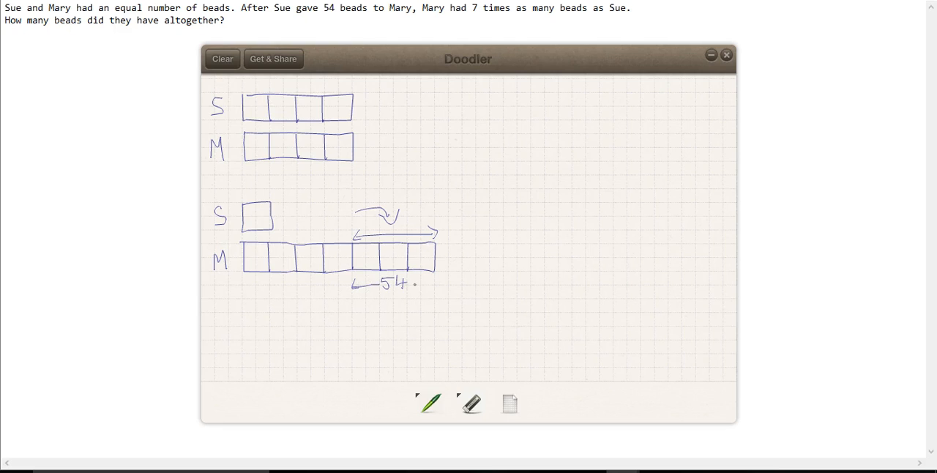
{"action": "left_click_drag", "start_coordinate": [417, 284], "coordinate": [431, 280]}
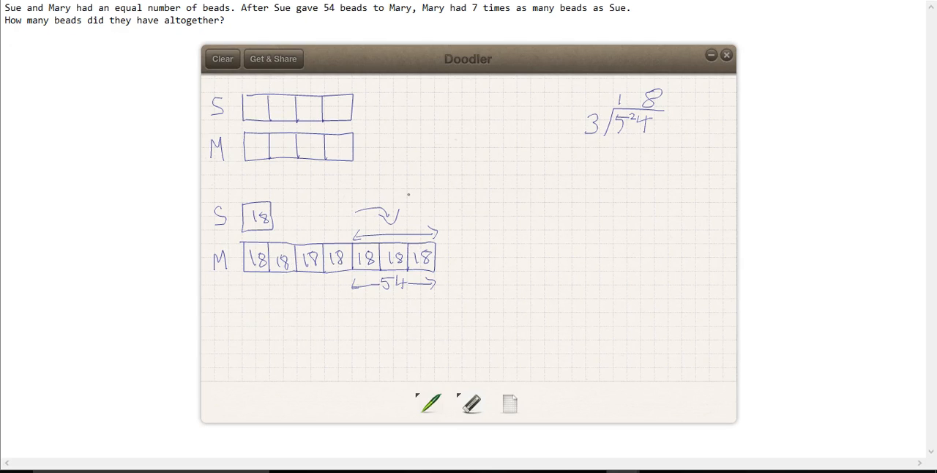
Step: Brace both after bars, write 18 × 8 = 144, and begin '144 beads' below
{"action": "left_click_drag", "start_coordinate": [458, 194], "coordinate": [457, 245]}
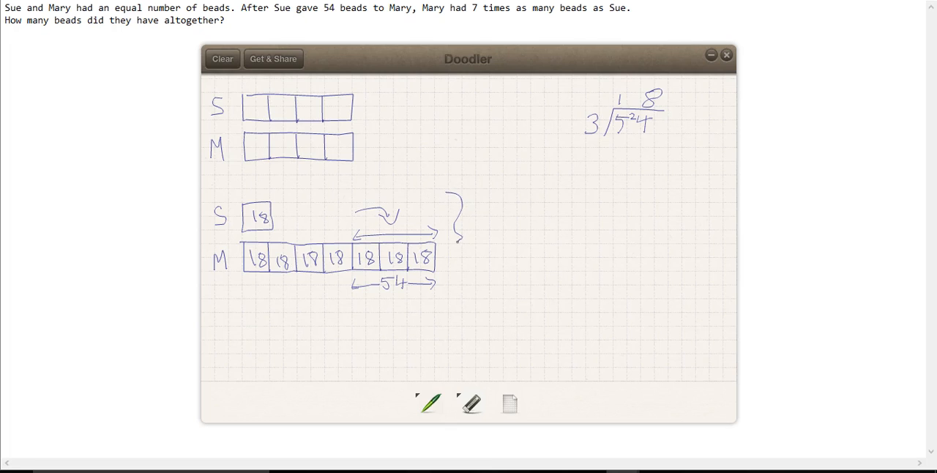
{"action": "left_click_drag", "start_coordinate": [458, 242], "coordinate": [454, 282]}
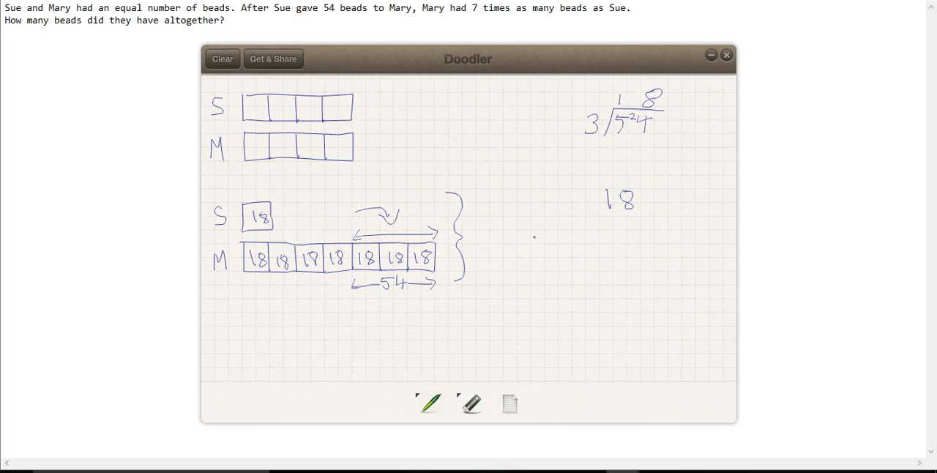
{"action": "left_click_drag", "start_coordinate": [606, 223], "coordinate": [615, 233]}
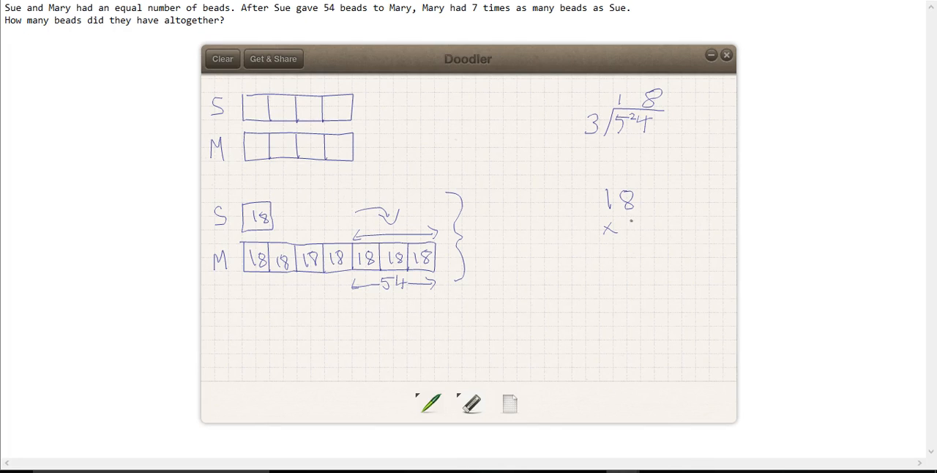
{"action": "left_click_drag", "start_coordinate": [618, 235], "coordinate": [648, 247]}
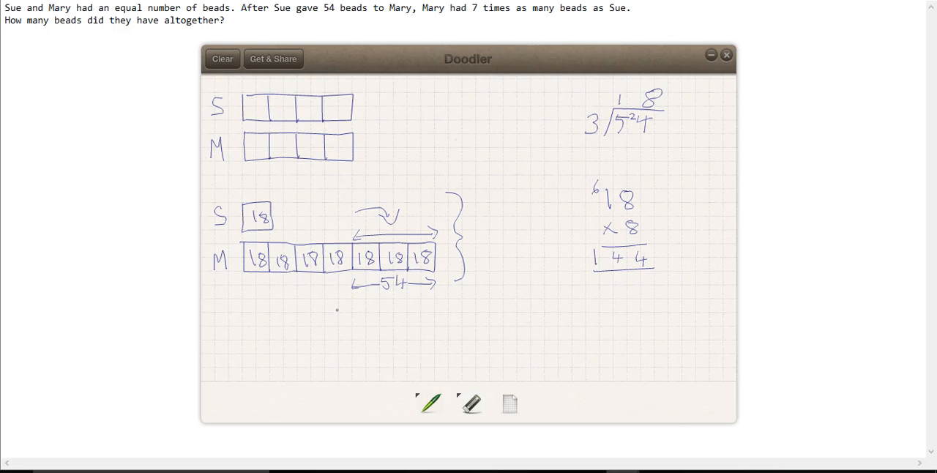
{"action": "left_click_drag", "start_coordinate": [282, 311], "coordinate": [300, 326]}
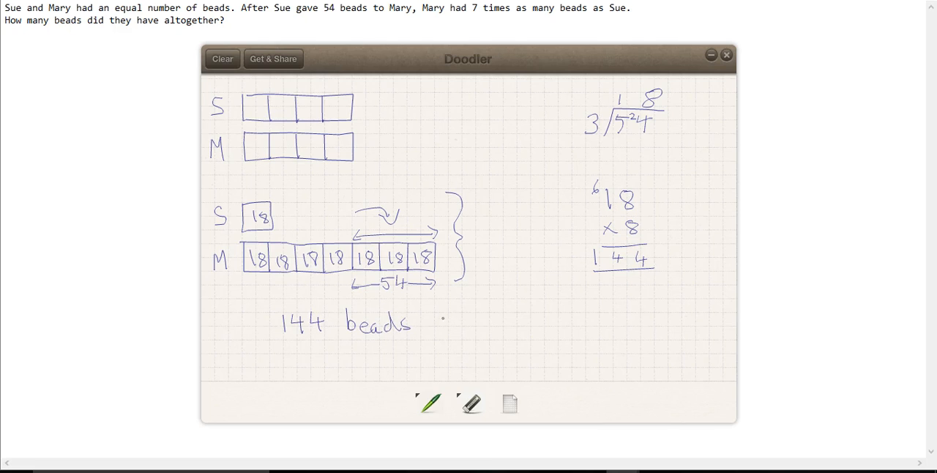
Step: Extend the handwritten answer below the bars to read '144 beads al'
{"action": "left_click_drag", "start_coordinate": [436, 326], "coordinate": [458, 325]}
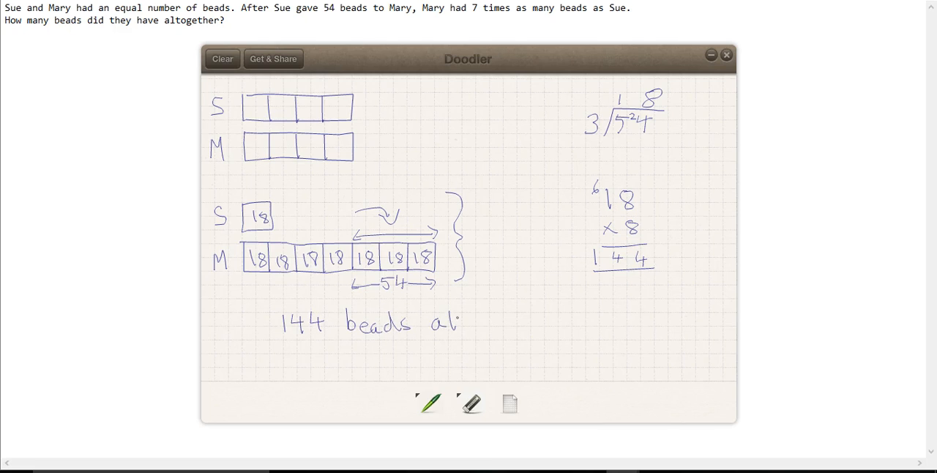